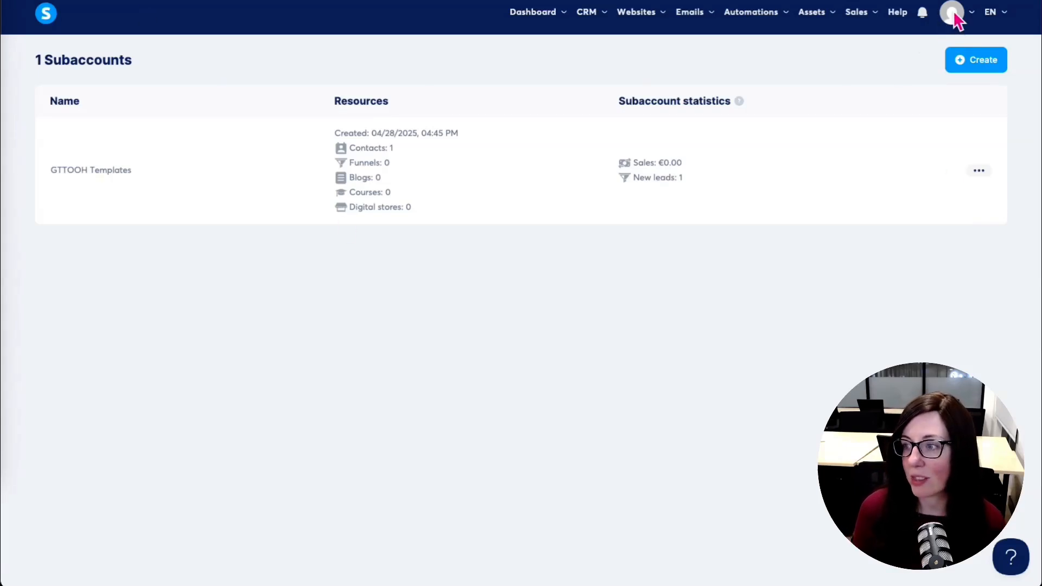
click(952, 12)
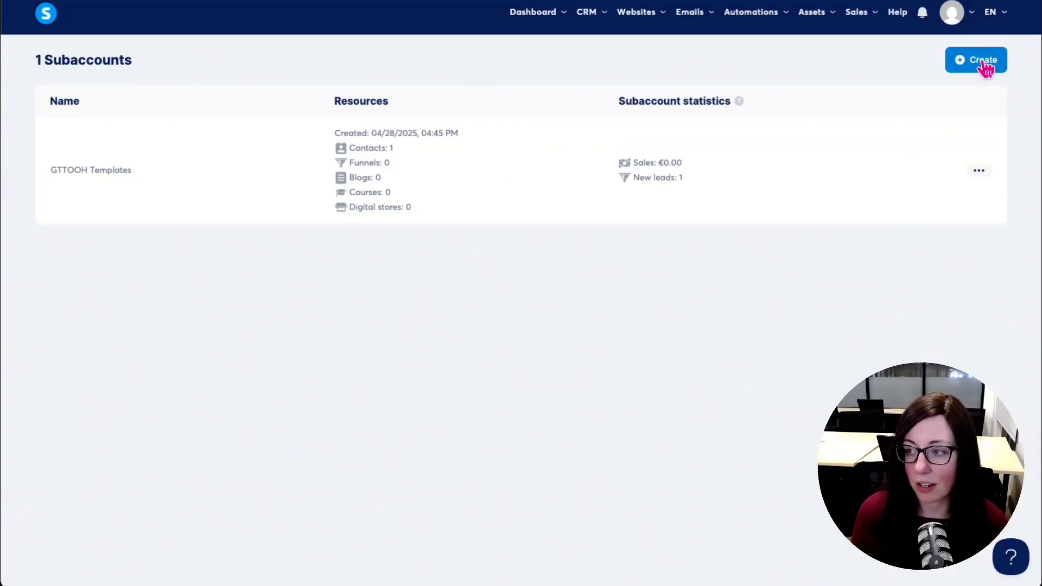
click(975, 59)
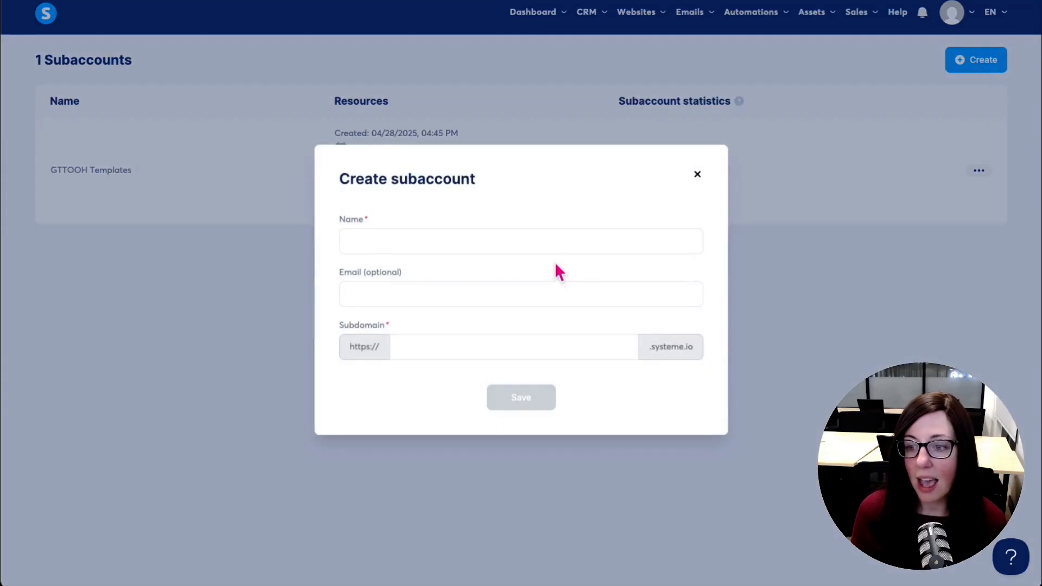
click(520, 241)
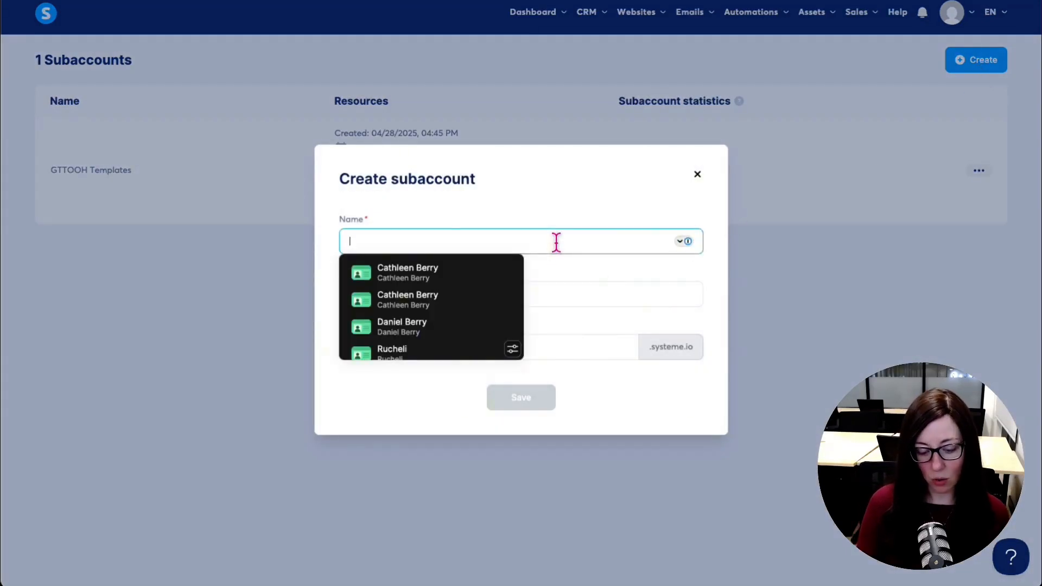
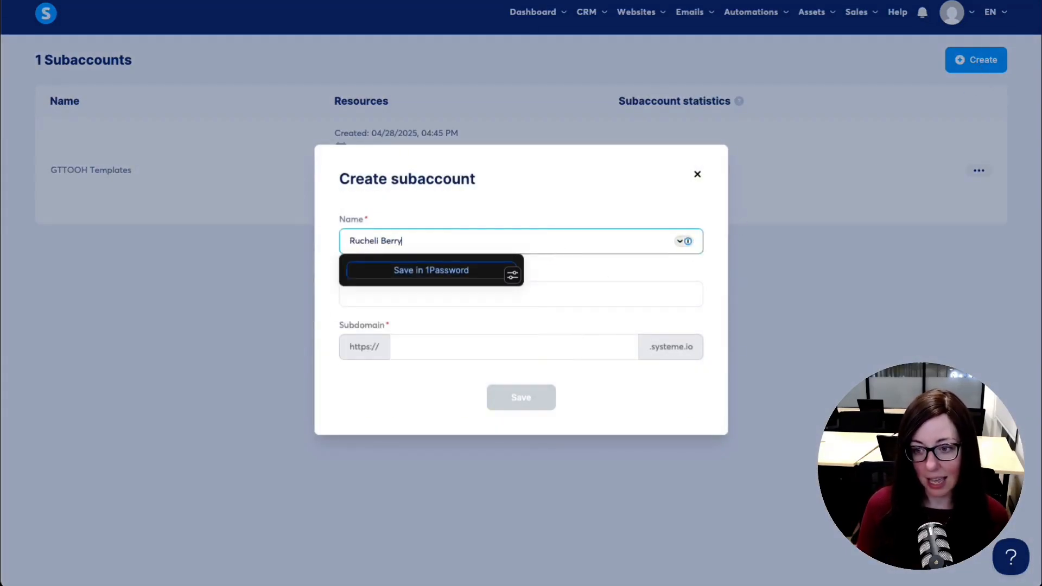
Enter the contact email and 'rucheli' subdomain, then save the subaccount.
click(520, 294)
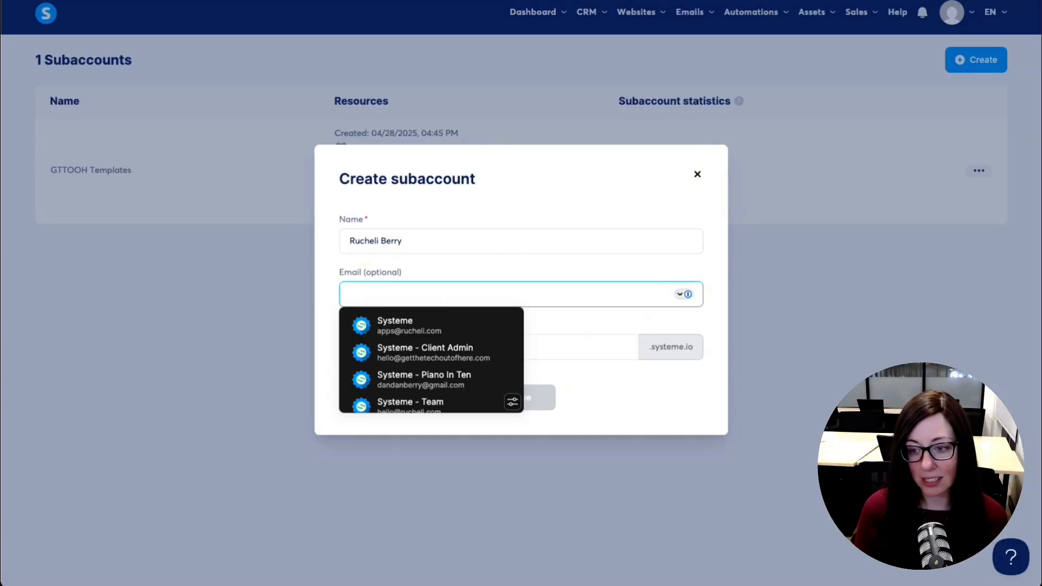
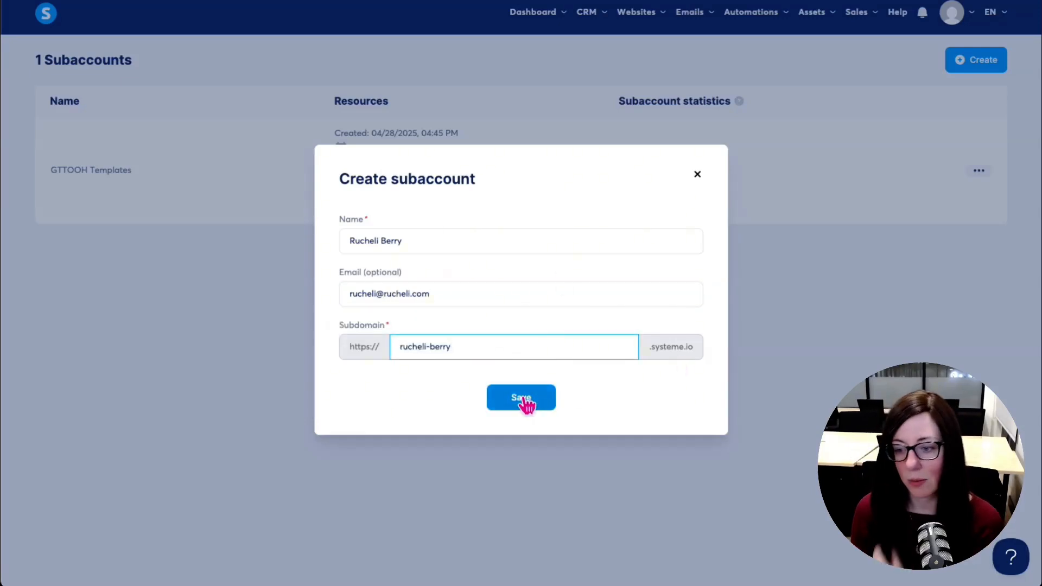
click(520, 397)
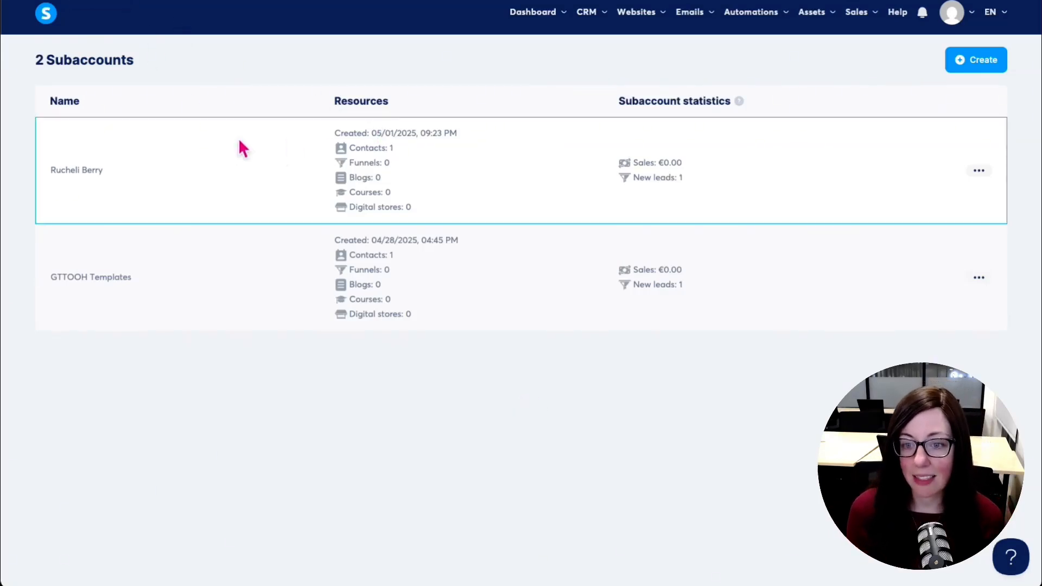
mouse_move(372, 229)
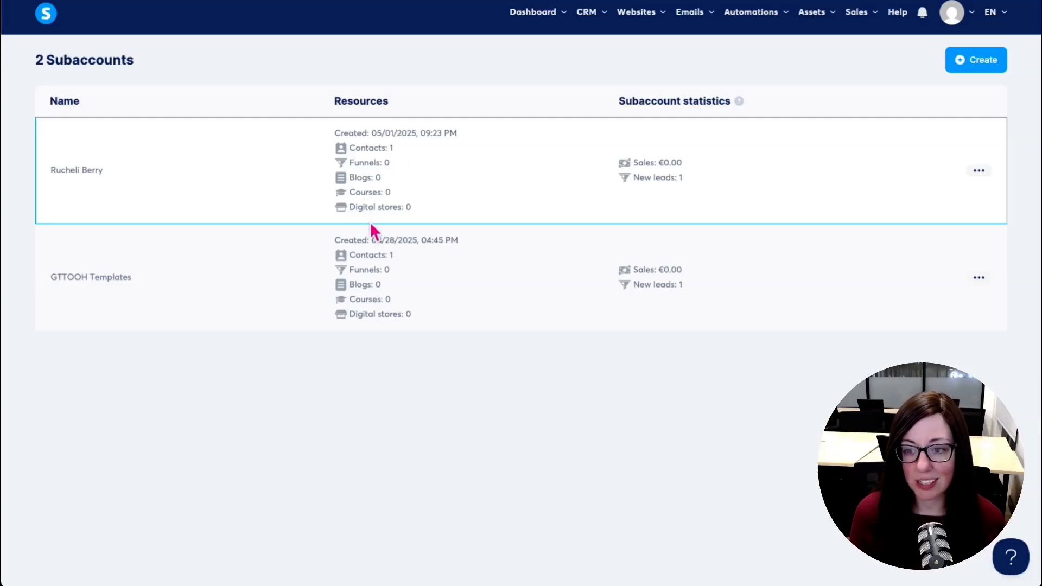
mouse_move(898, 176)
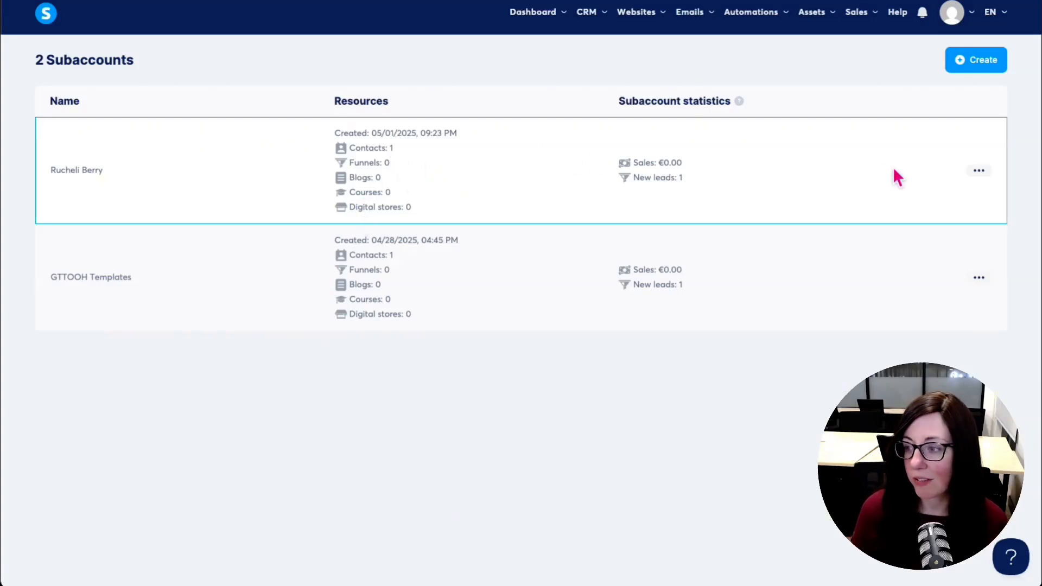
mouse_move(958, 13)
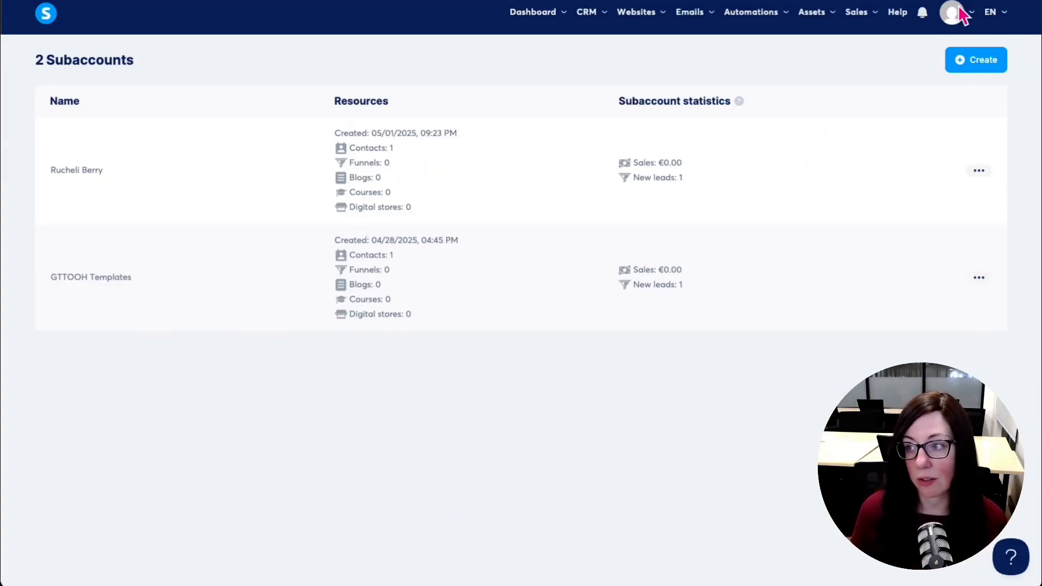
click(952, 12)
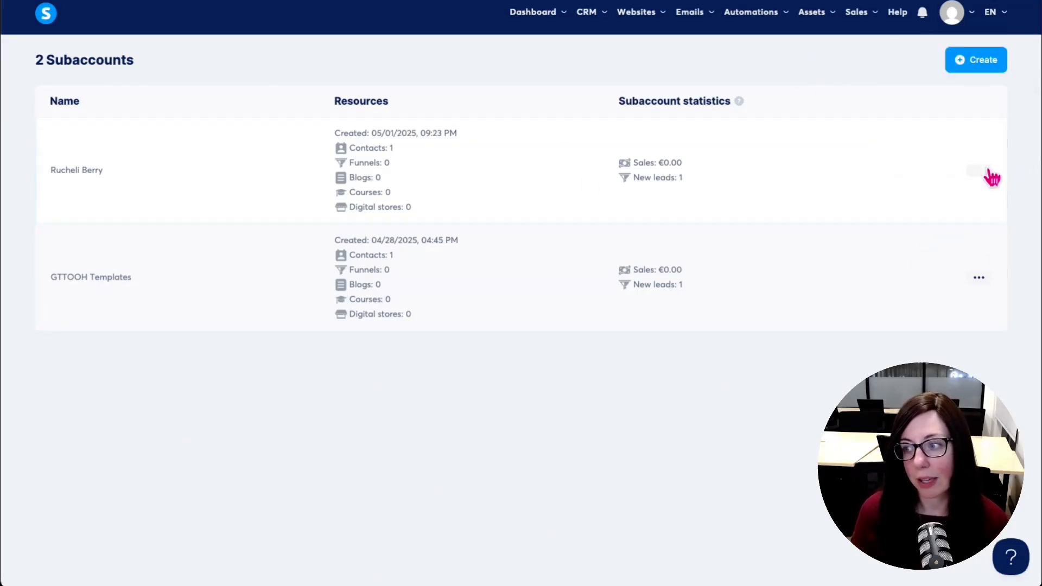
click(978, 170)
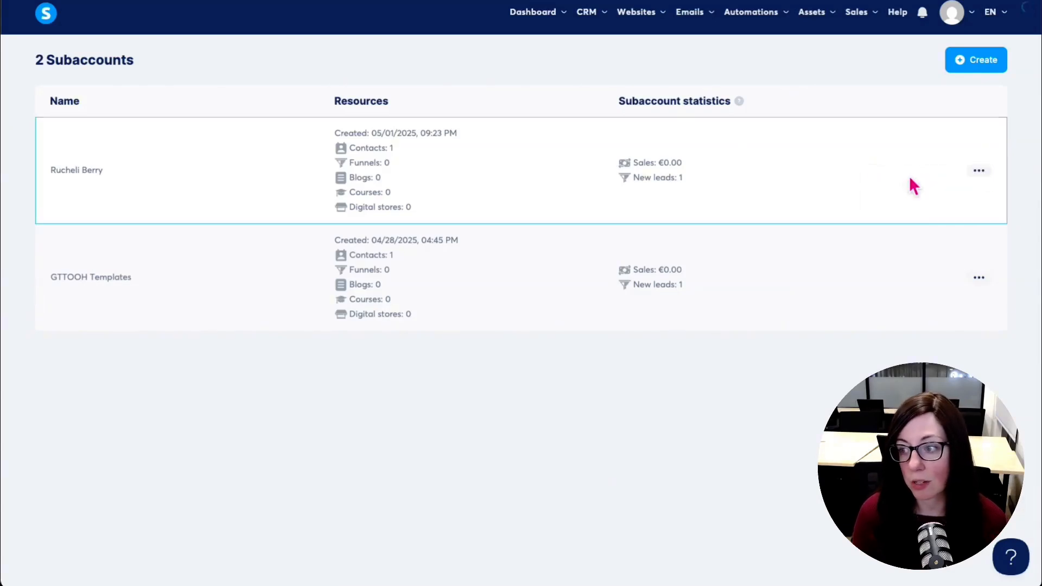
Browse the new subaccount's dashboard, blogs and newsletters, then bring up the account options.
click(532, 10)
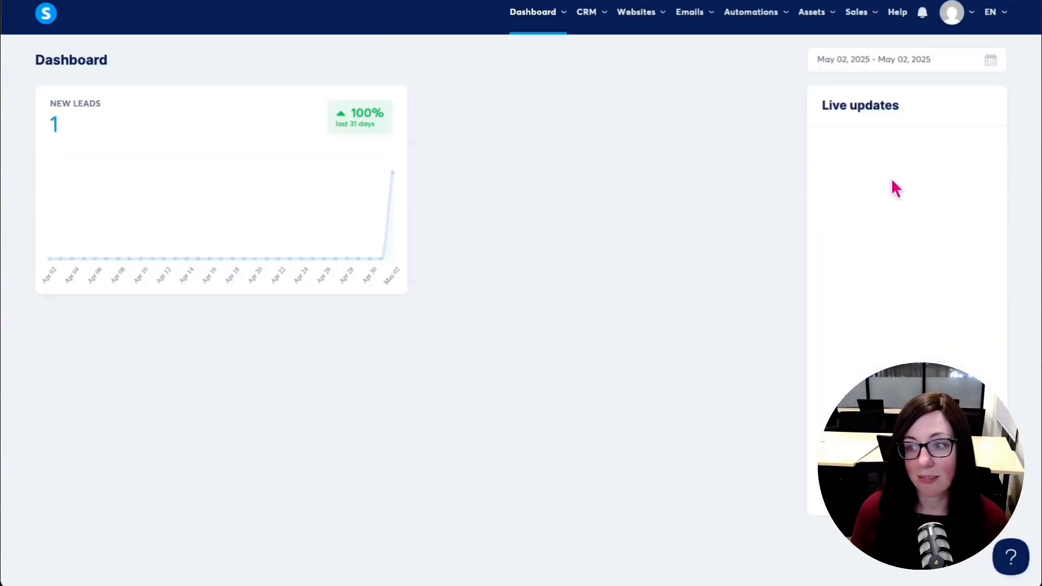
mouse_move(642, 166)
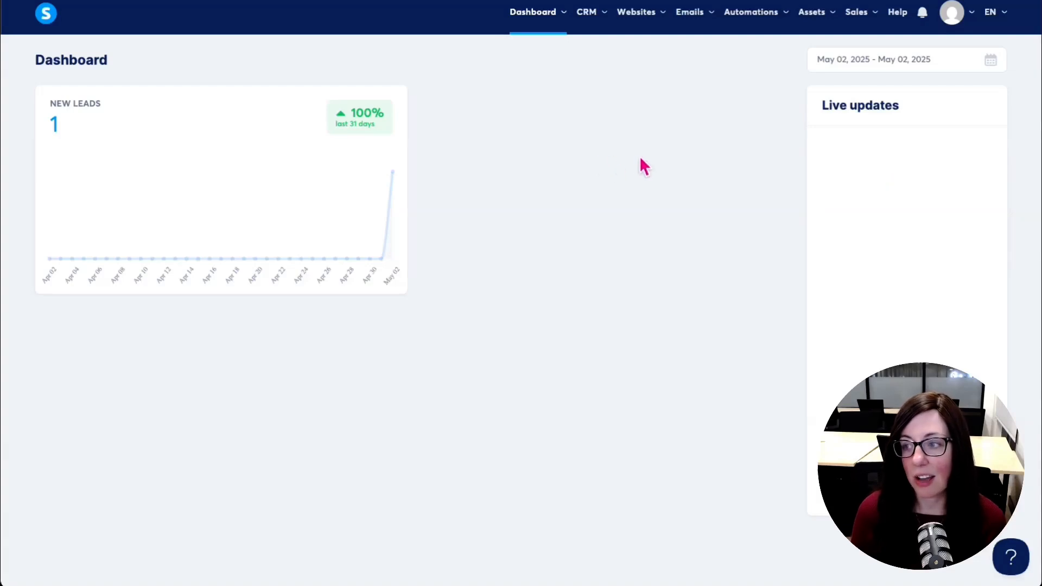
mouse_move(582, 53)
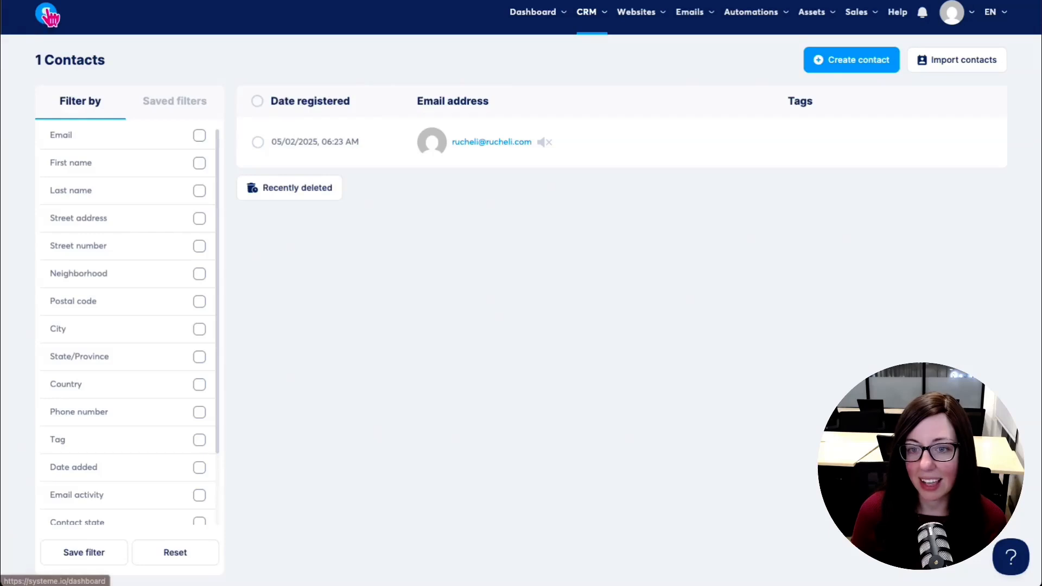
click(533, 12)
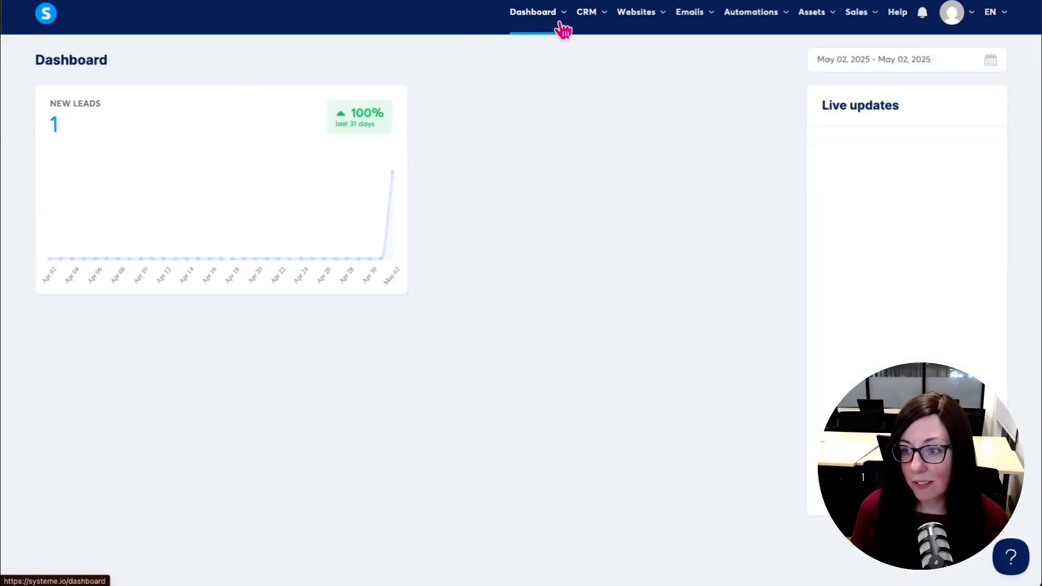
mouse_move(588, 23)
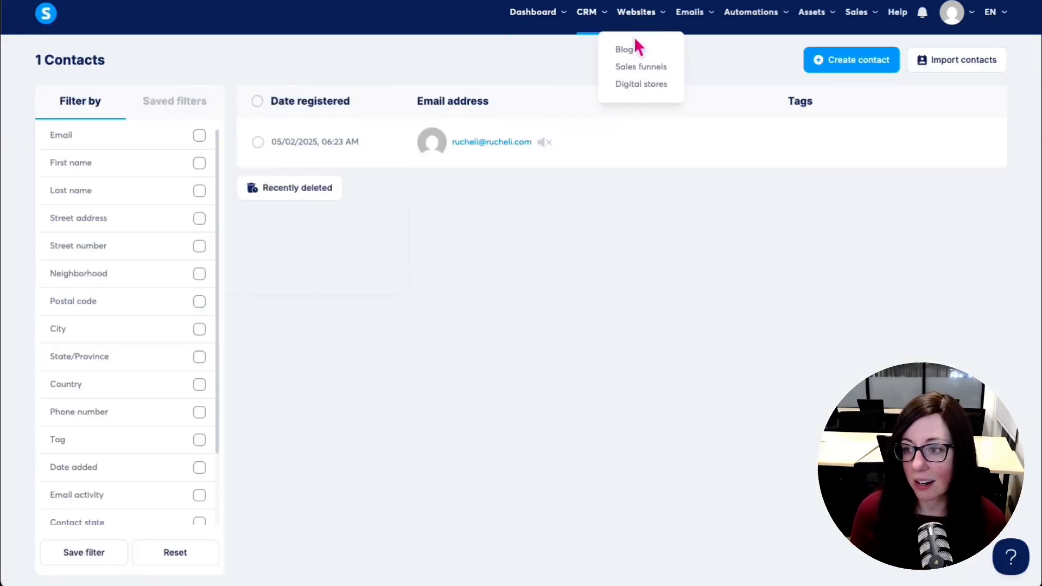
click(624, 49)
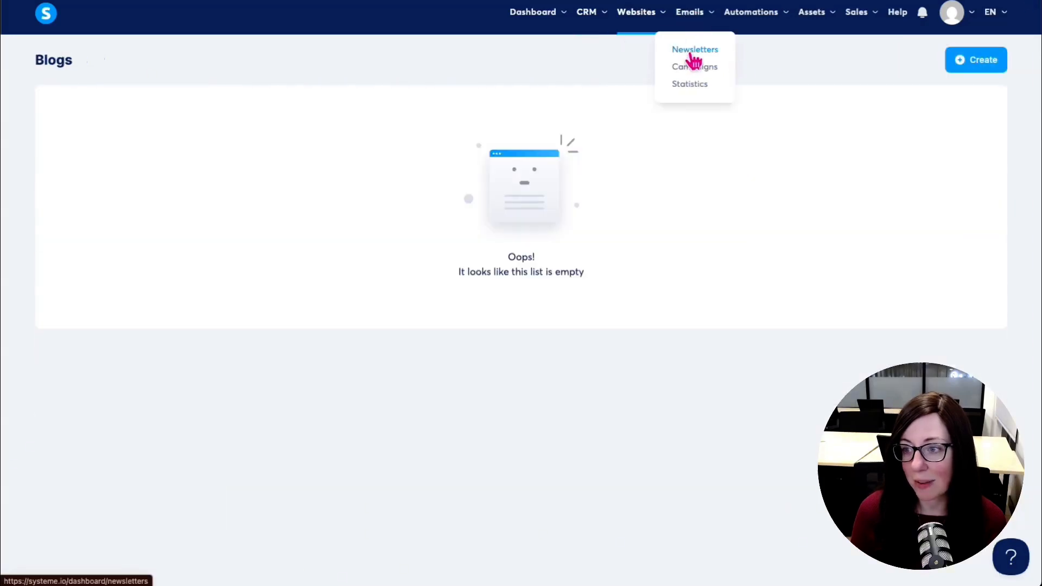
click(695, 49)
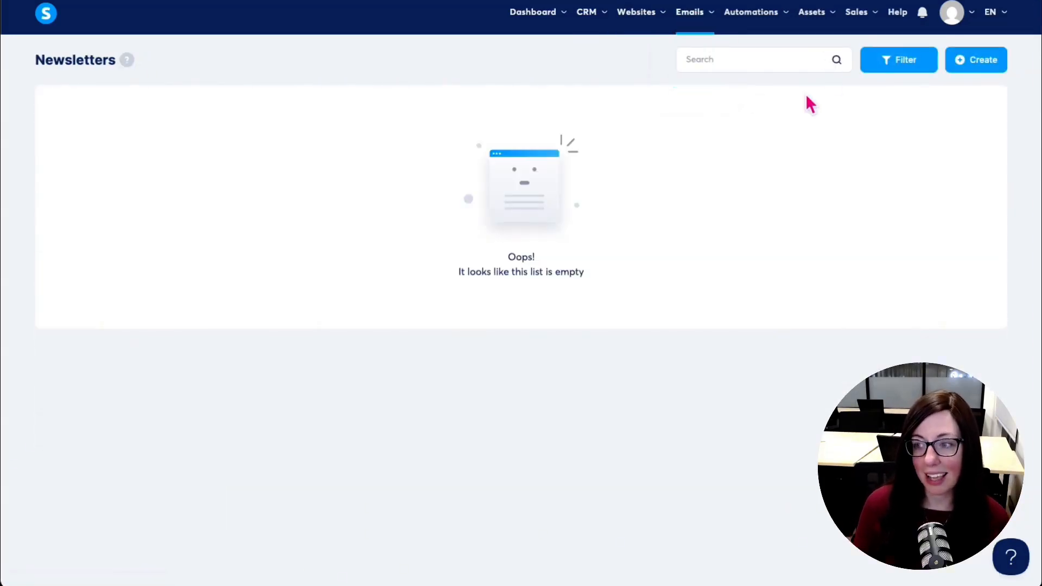
click(952, 12)
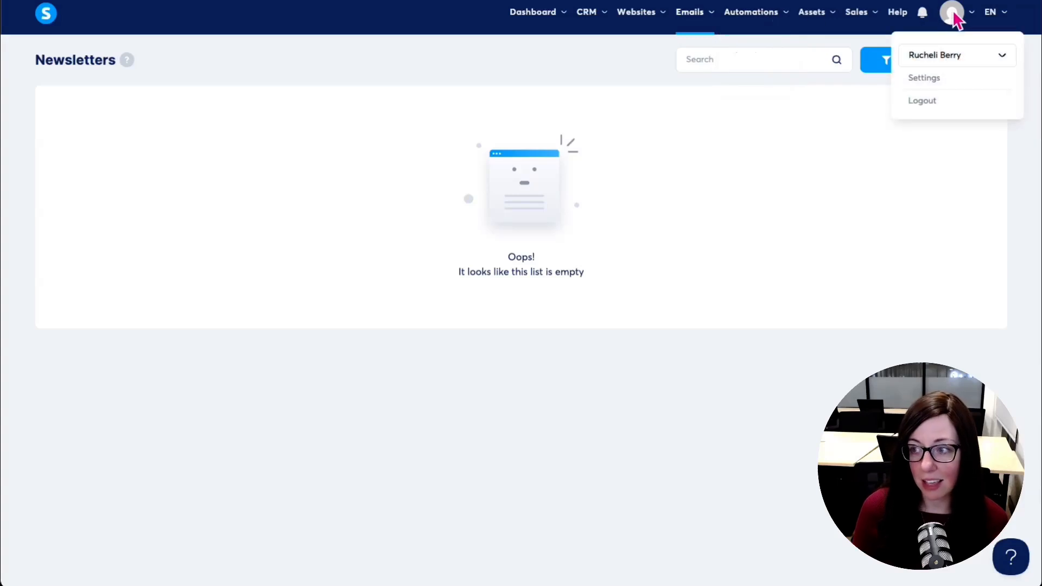
Review the settings: payment gateways, custom domains, email sending and payment sections.
click(924, 78)
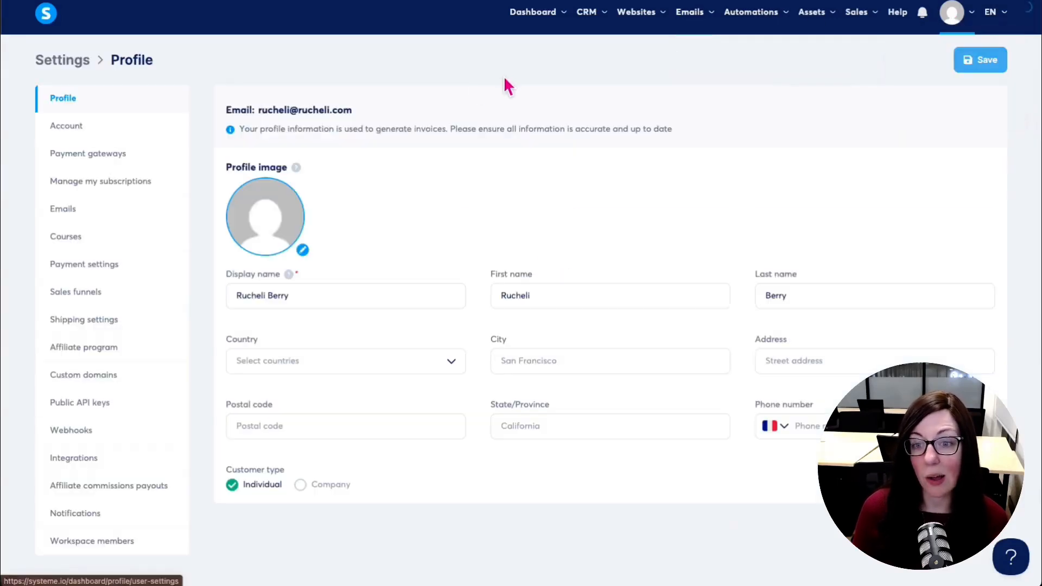
click(88, 153)
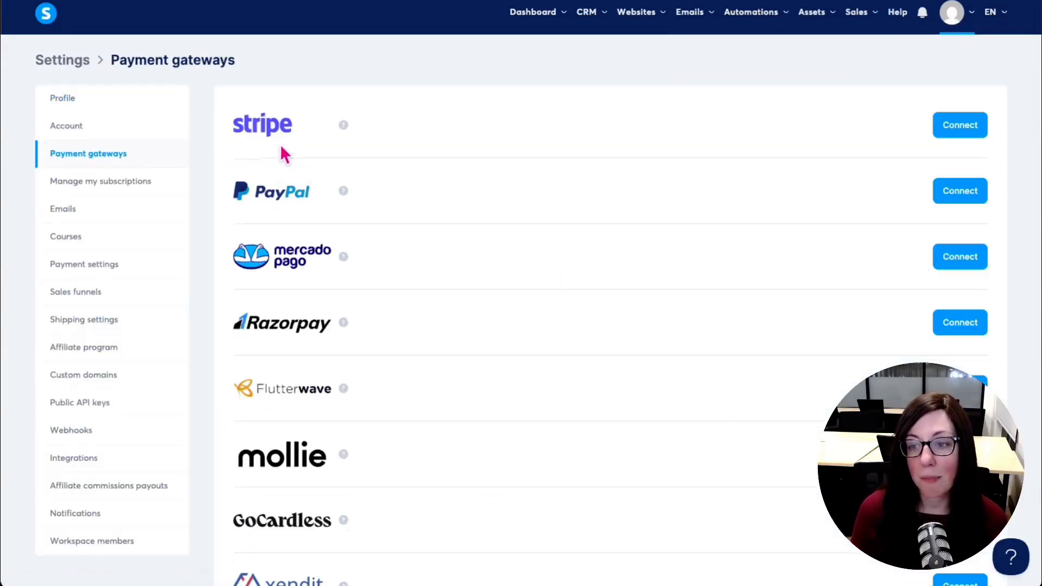
mouse_move(113, 242)
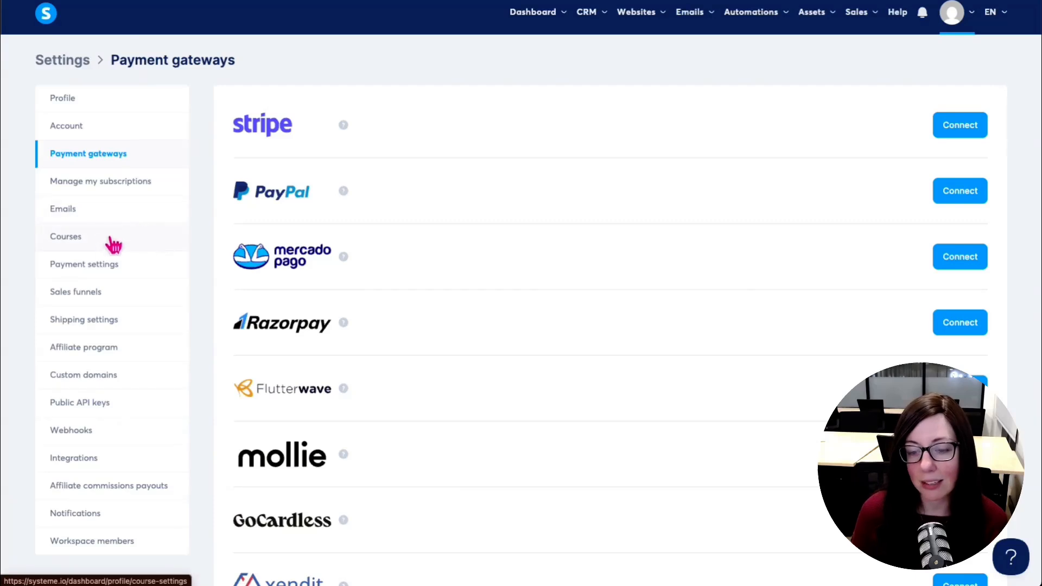
click(84, 375)
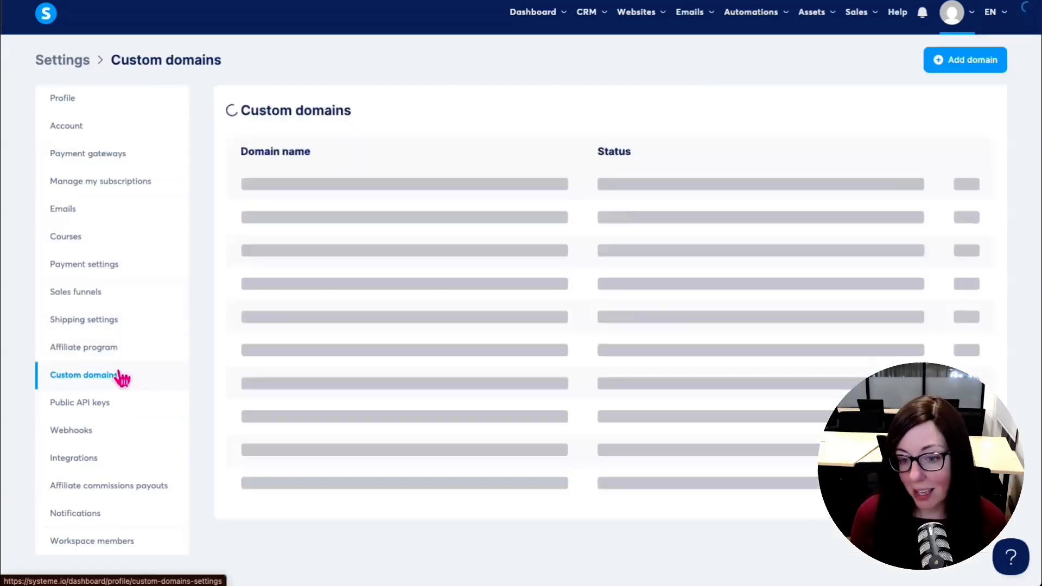
click(63, 208)
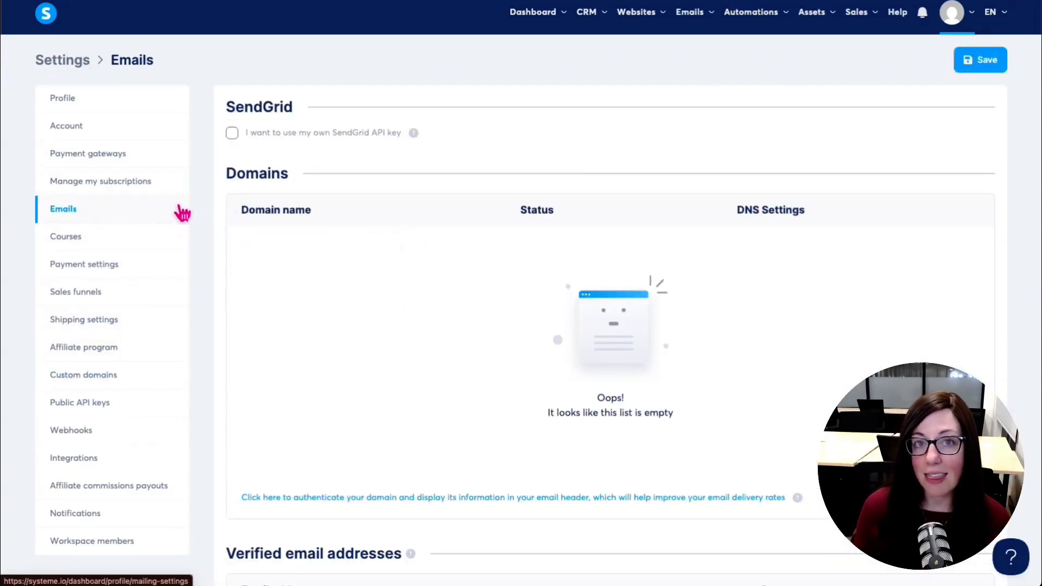
mouse_move(173, 266)
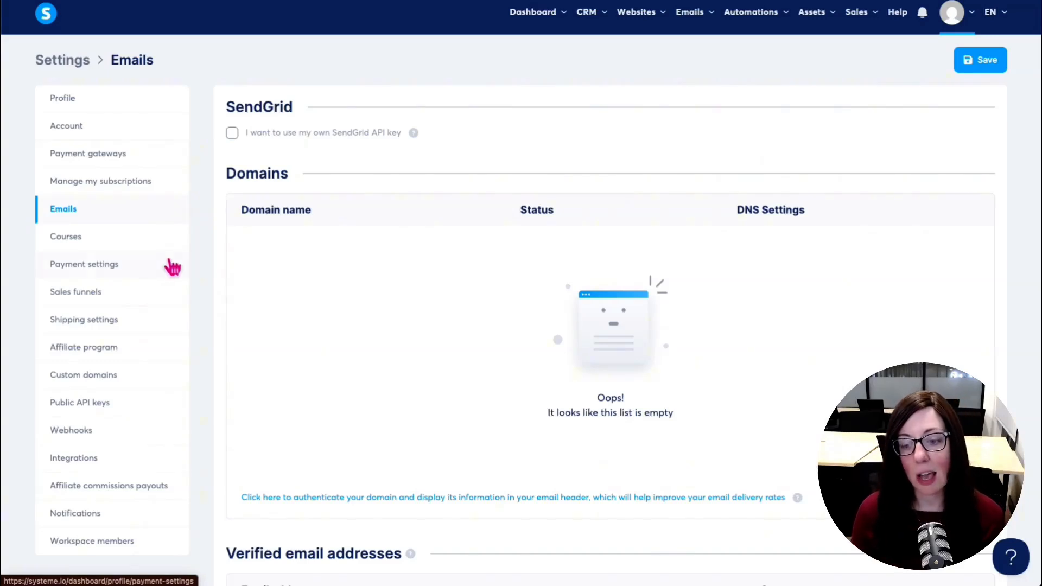
click(91, 541)
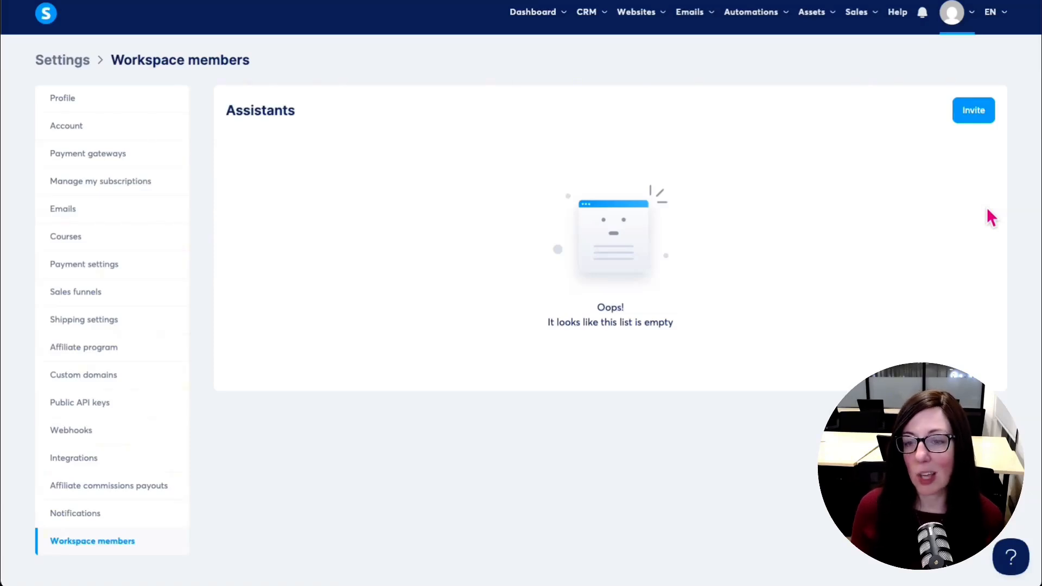
Return to the main account's subaccounts overview listing both subaccounts.
click(952, 12)
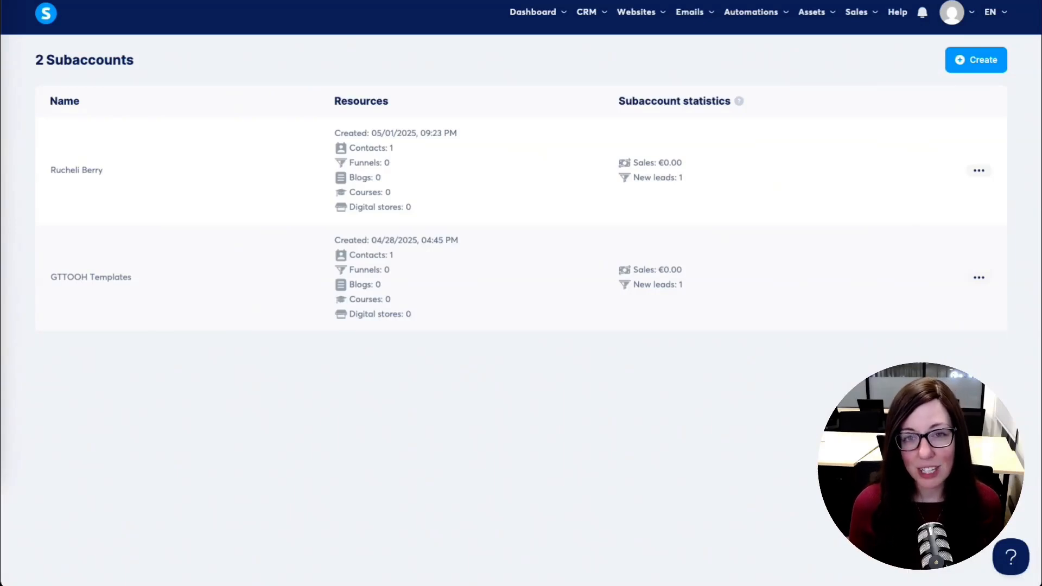
mouse_move(390, 4)
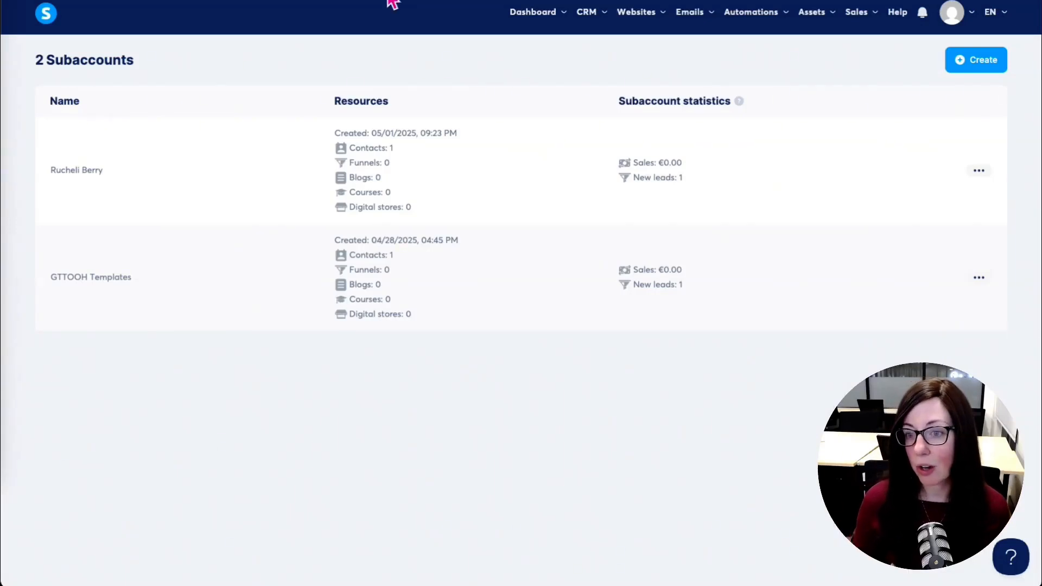
click(951, 12)
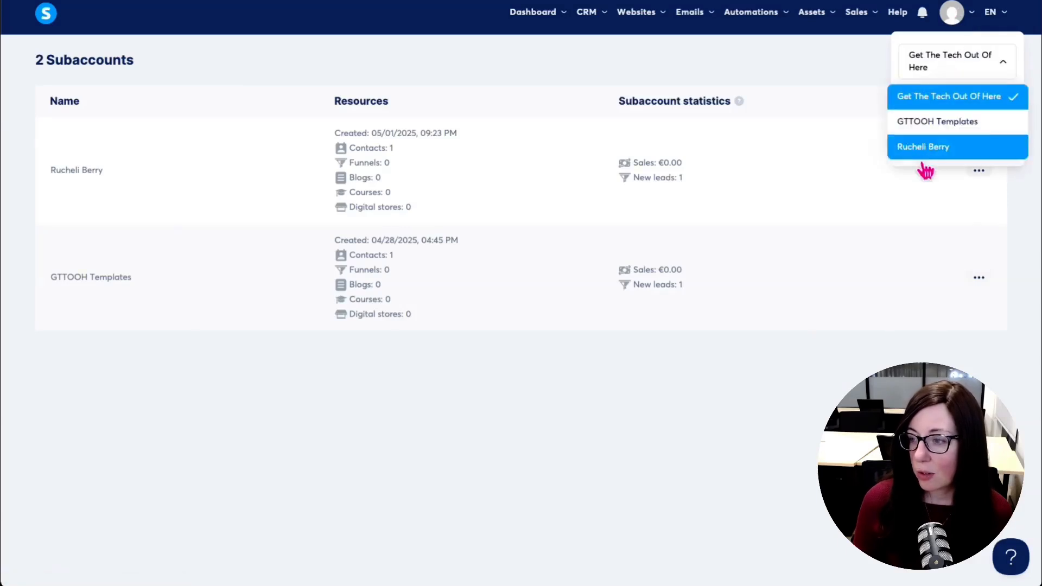
click(923, 147)
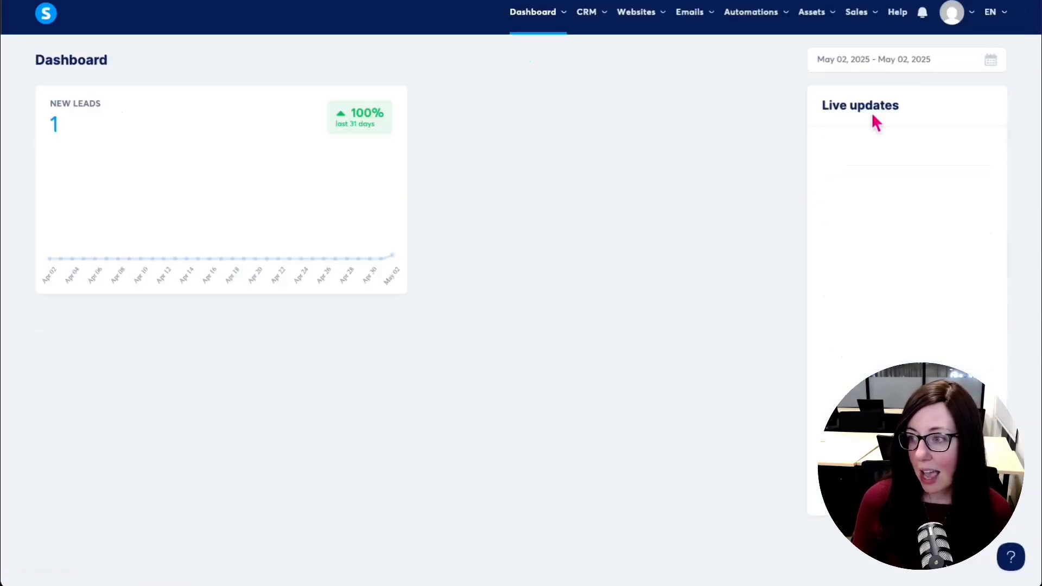
click(952, 12)
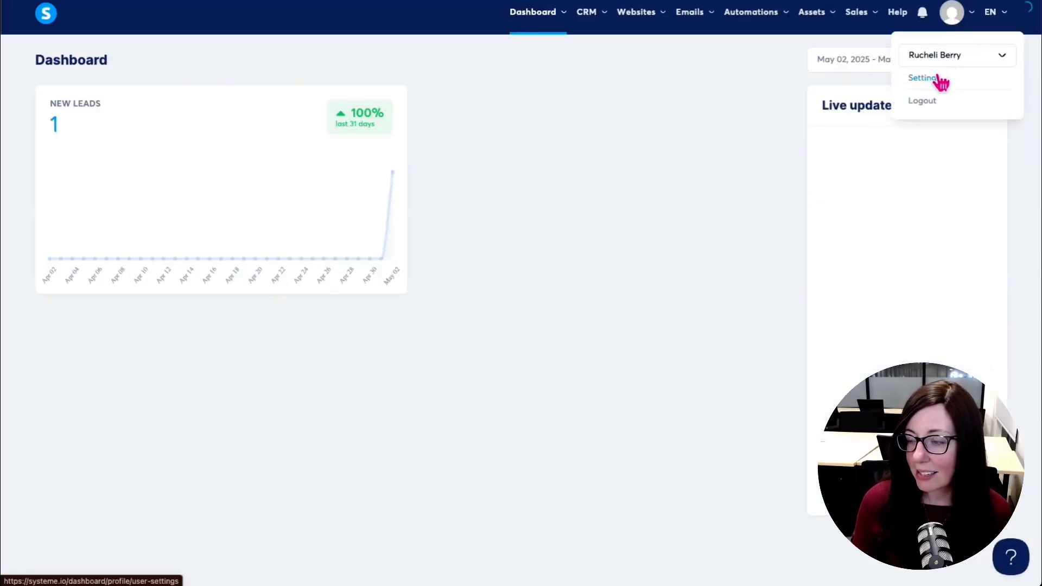
Go to Workspace members and close the Invite new assistant dialog unsent.
click(923, 79)
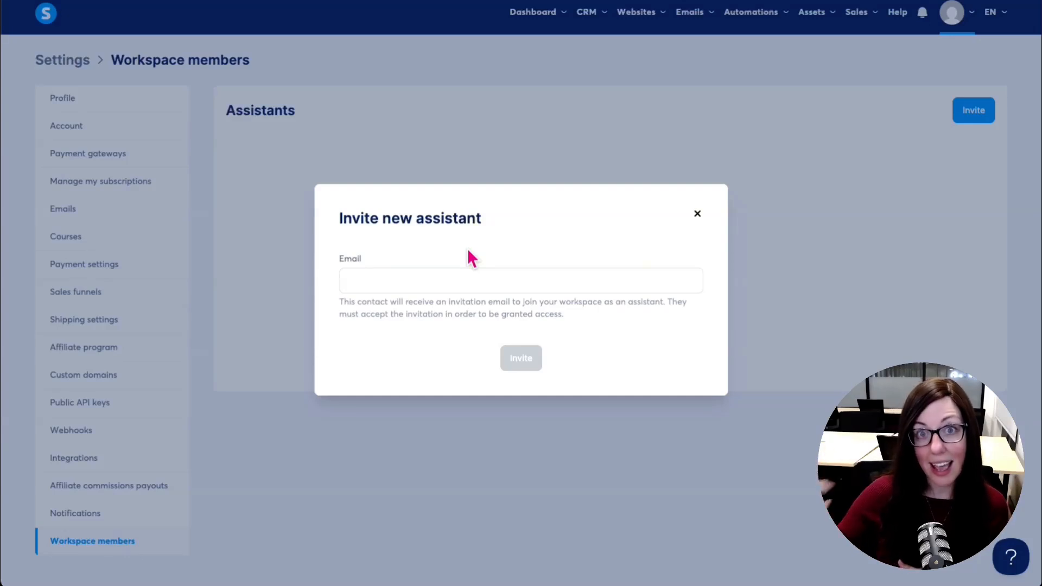
mouse_move(596, 244)
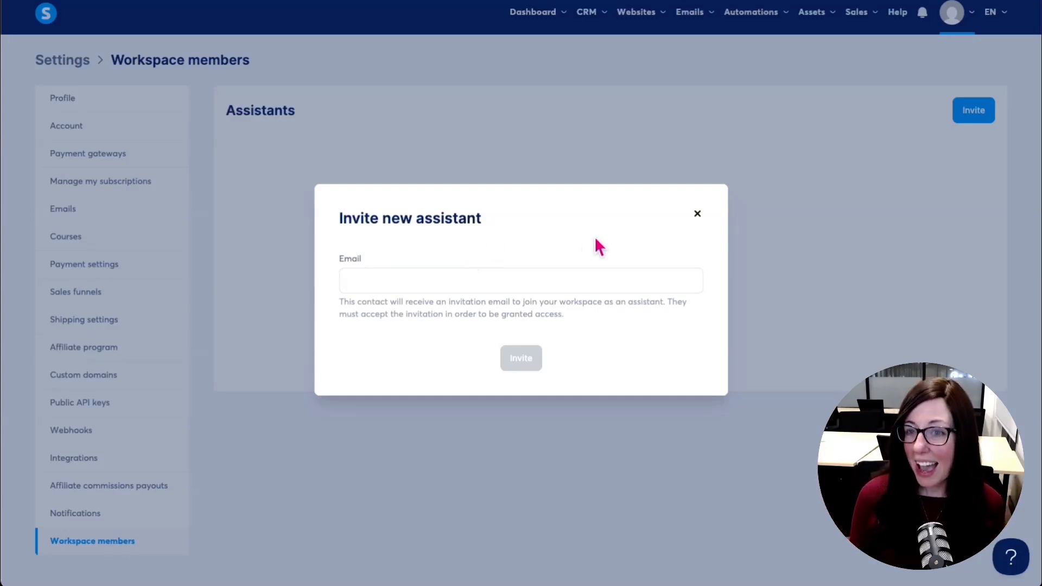
click(698, 214)
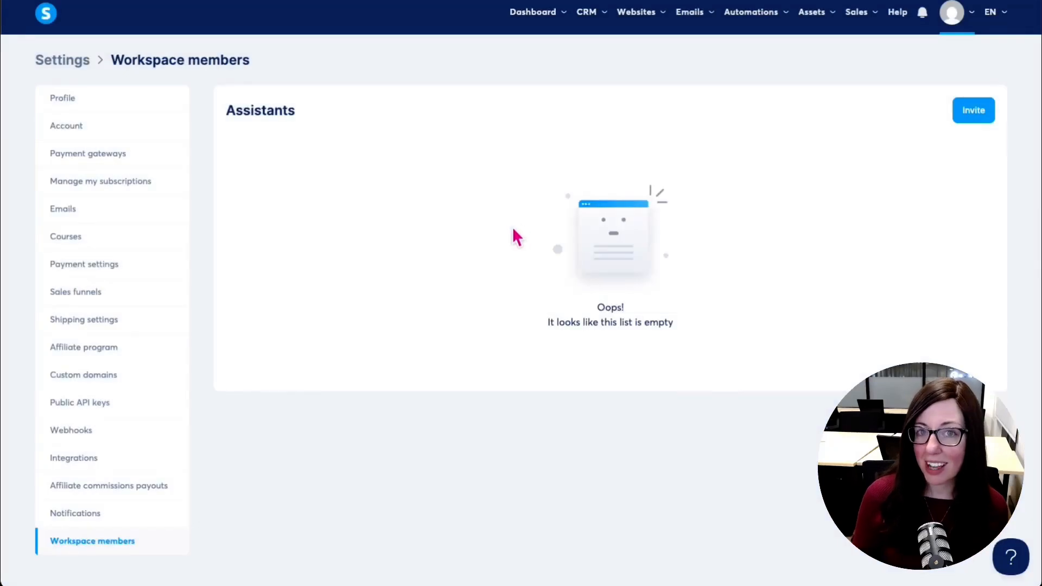
mouse_move(442, 215)
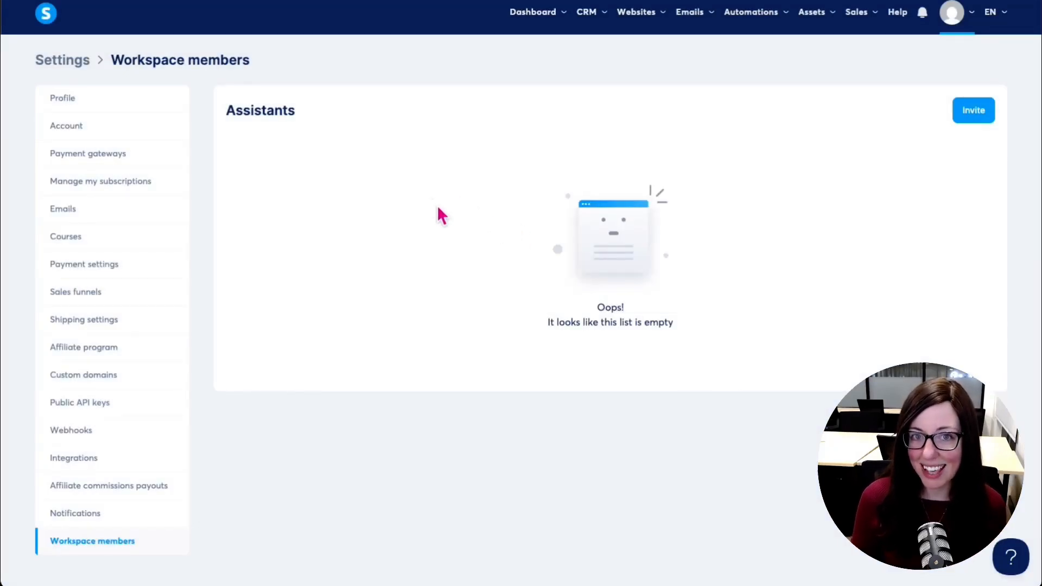
mouse_move(144, 163)
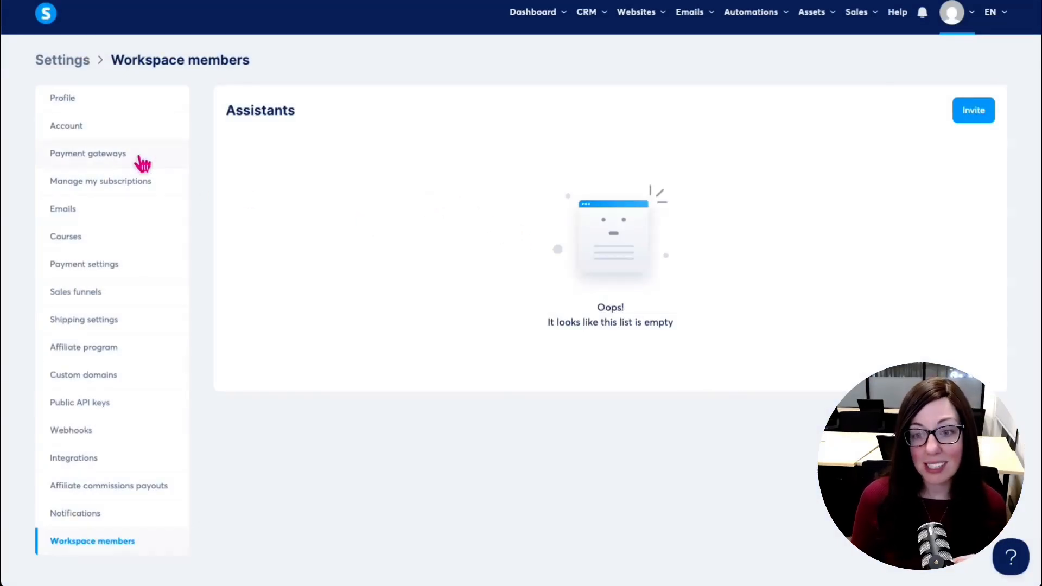
mouse_move(83, 374)
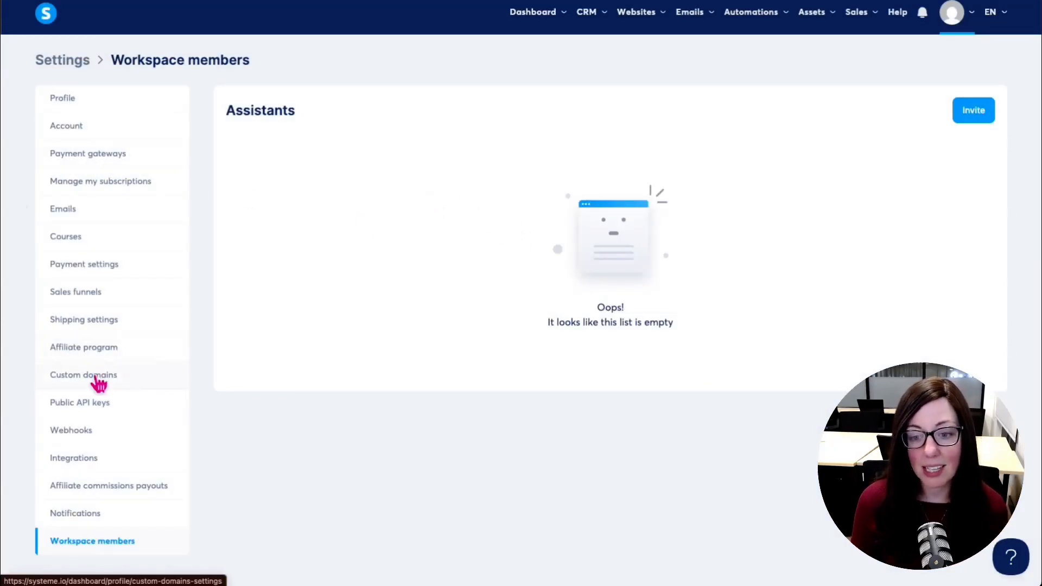
mouse_move(176, 229)
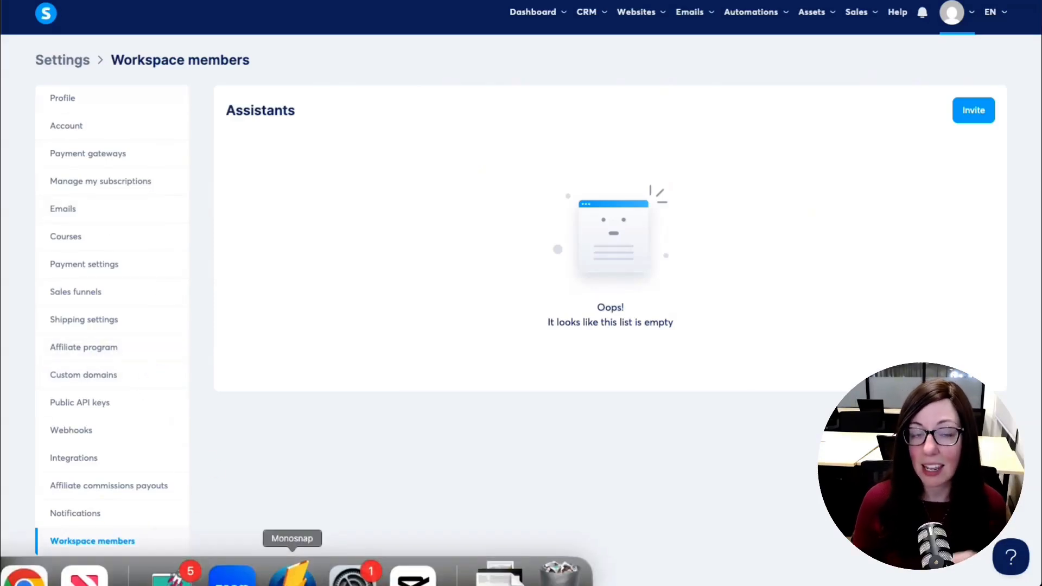
mouse_move(232, 570)
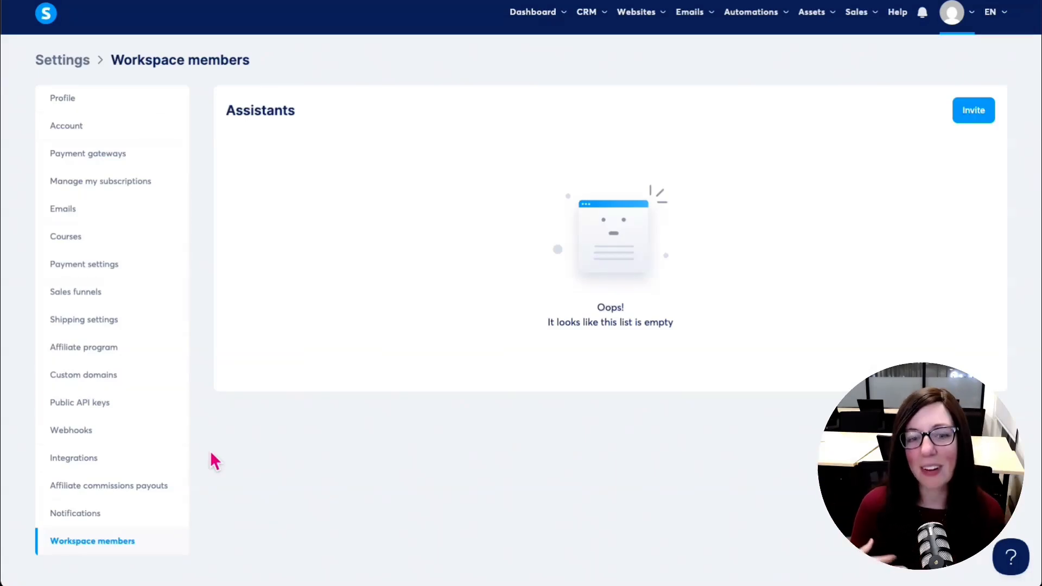
mouse_move(3, 366)
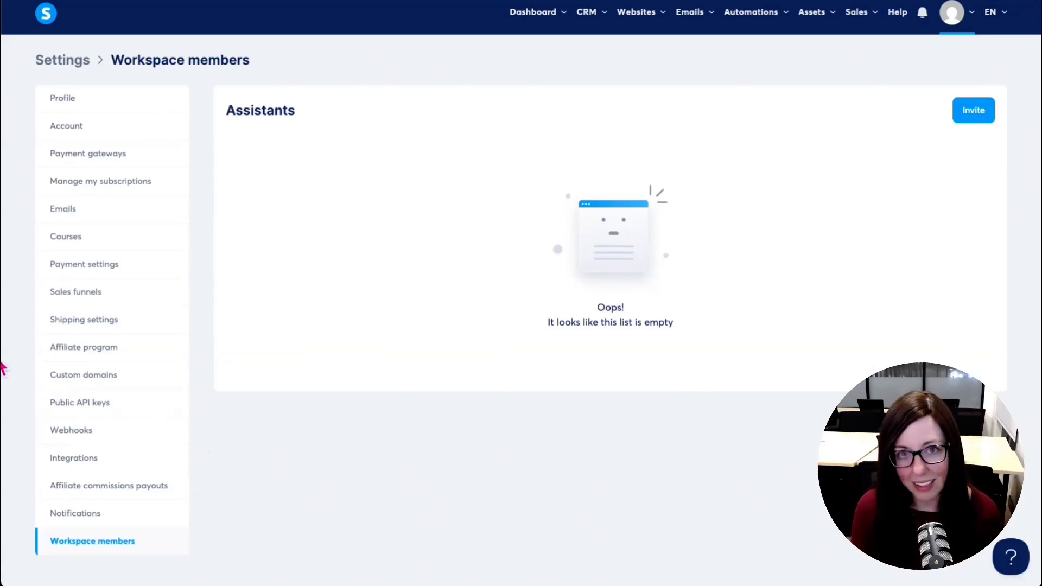